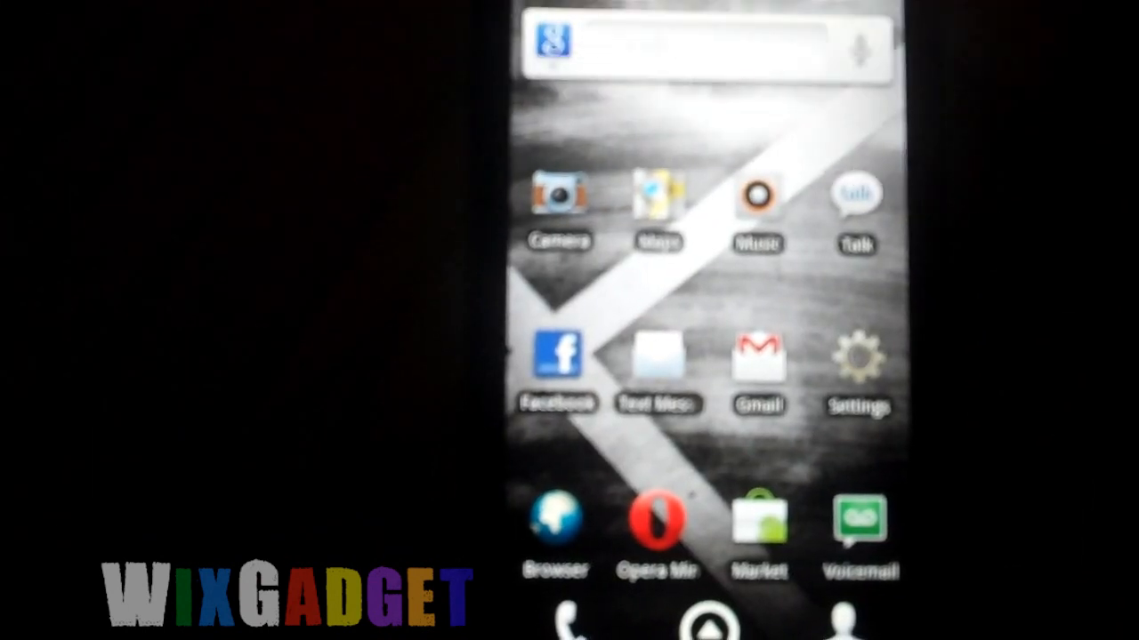
Open Search settings' searchable items list and review it: Web, Apps and Voice Search enabled.
left_click(703, 45)
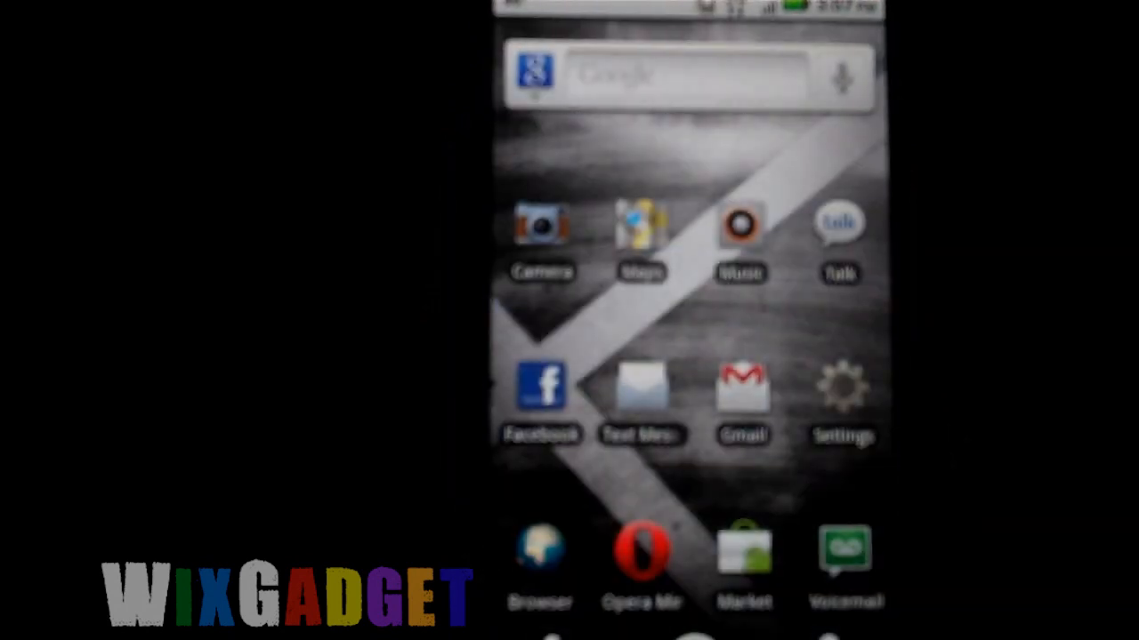
left_click(685, 76)
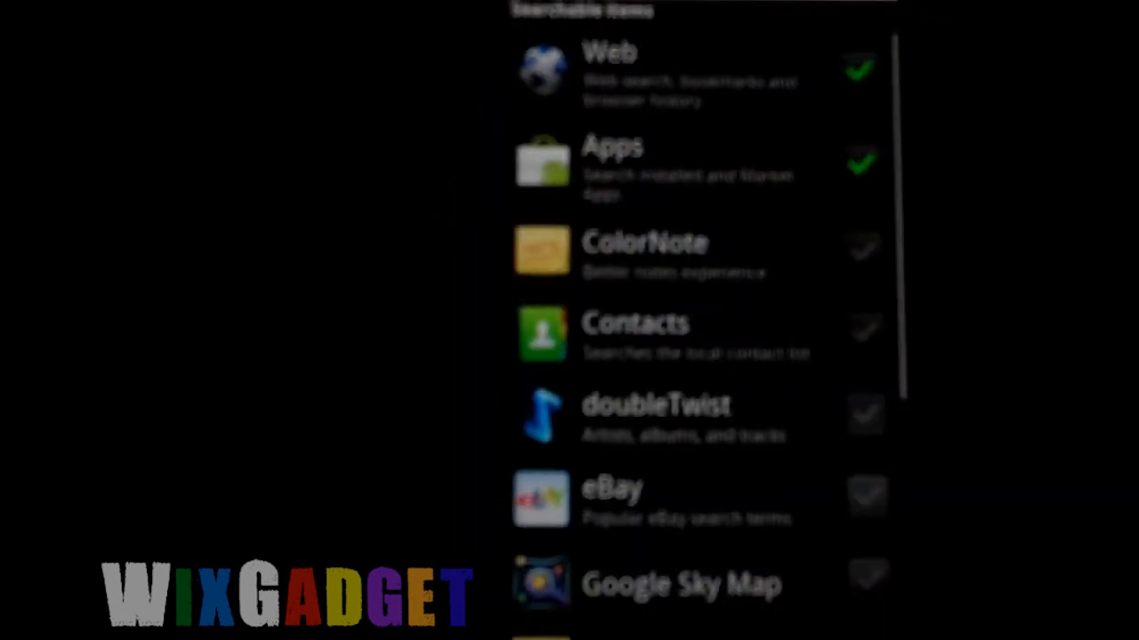
scroll("down", 3)
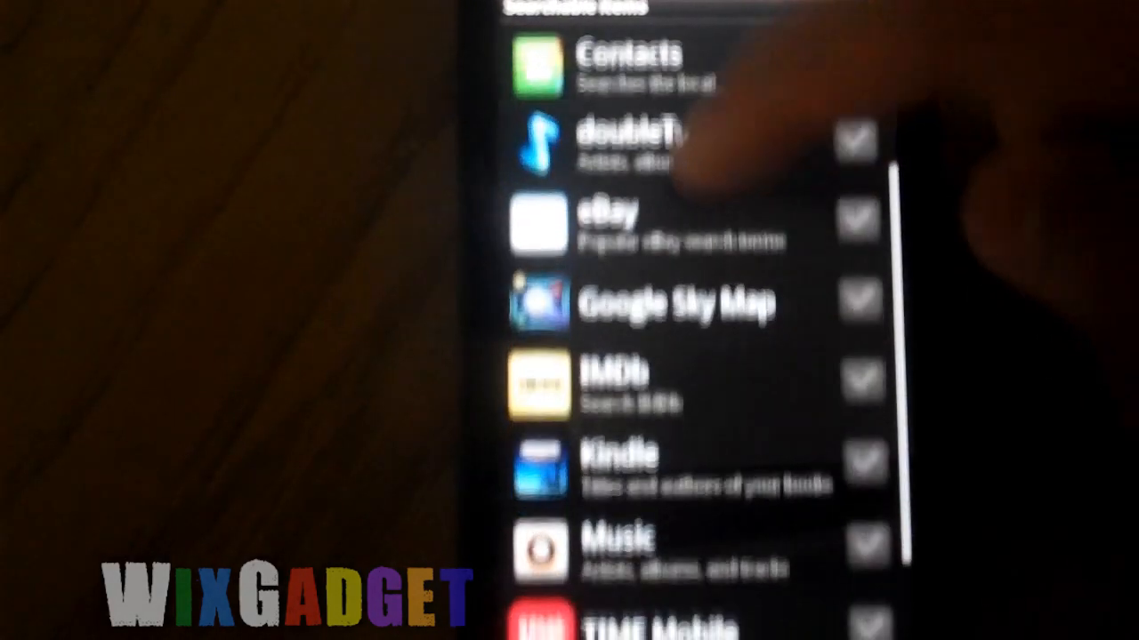
scroll("up", 3)
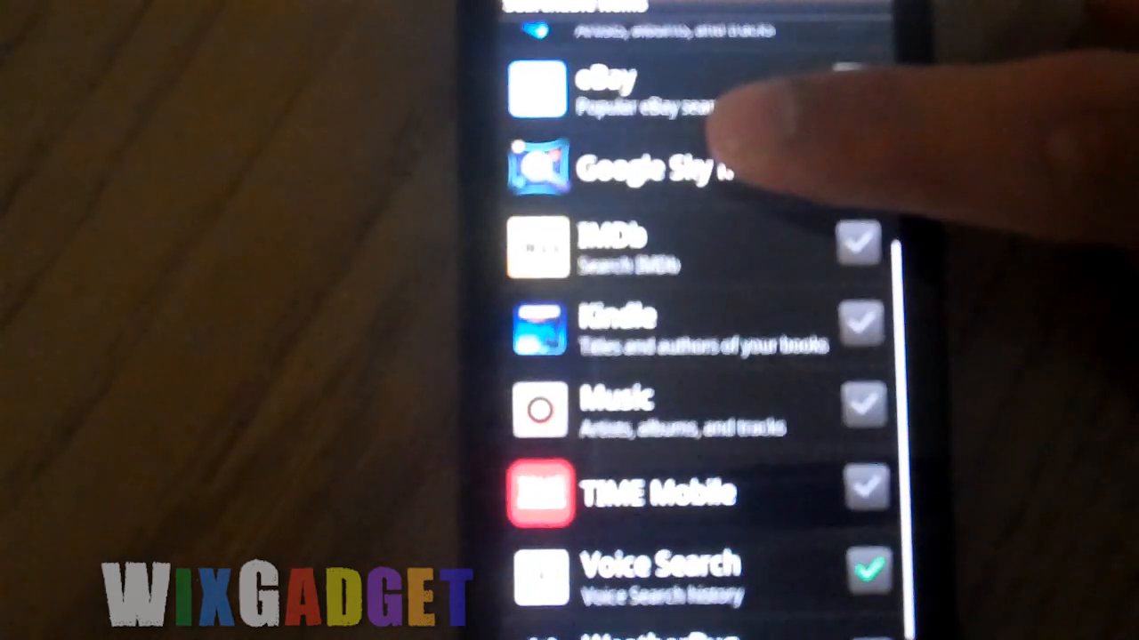
scroll("up", 3)
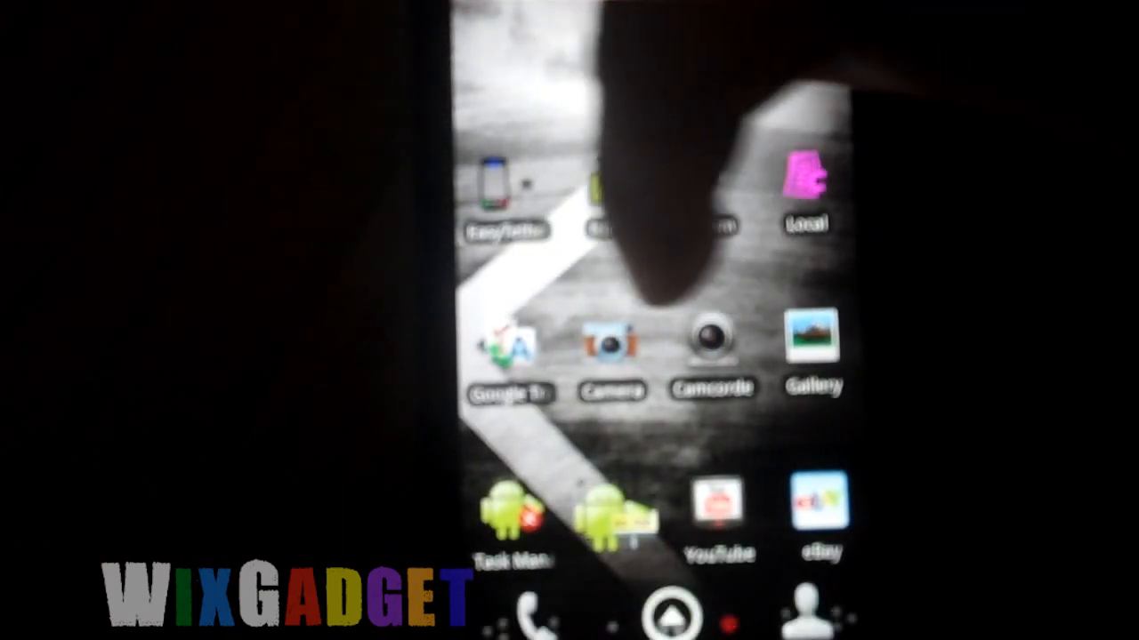
Swipe to another home screen panel to view its app shortcuts.
scroll("left", 3)
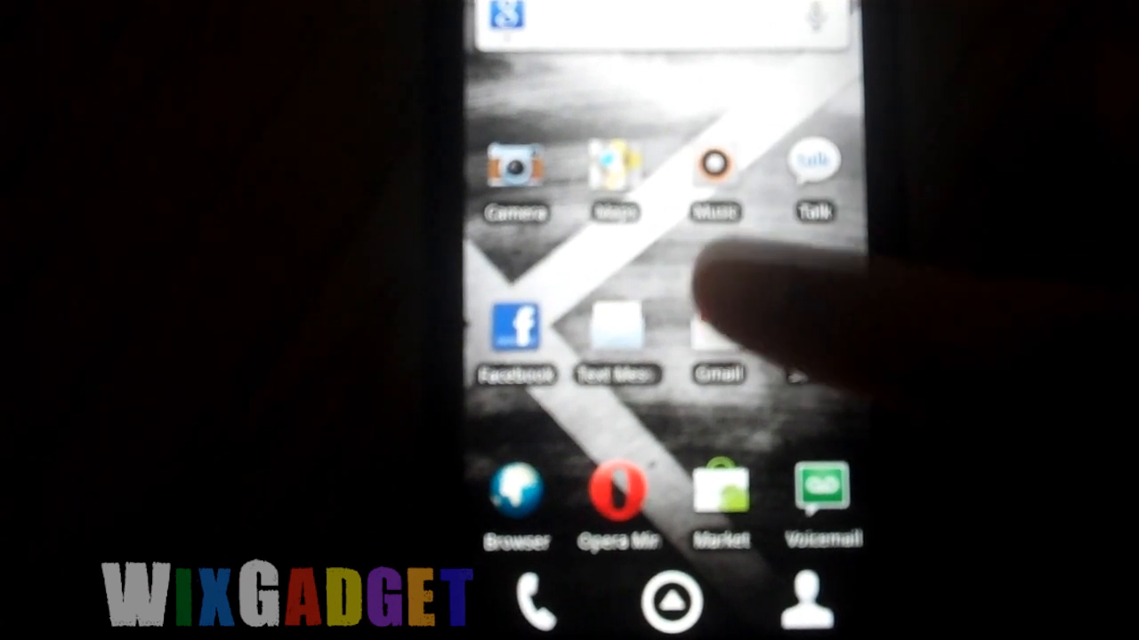
left_click(717, 334)
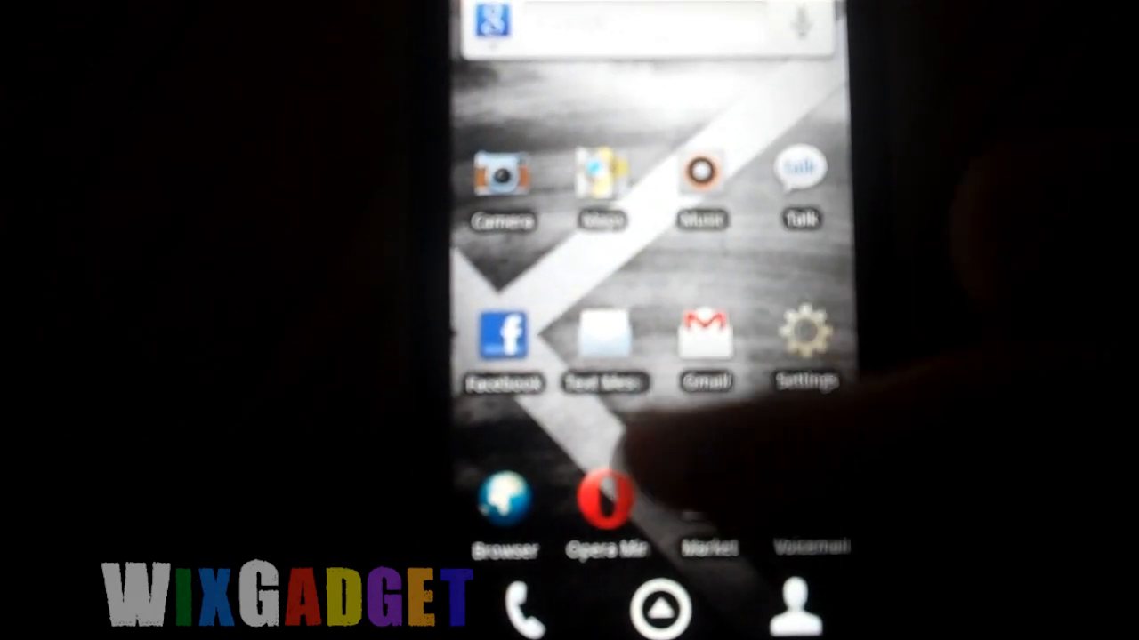
left_click(710, 507)
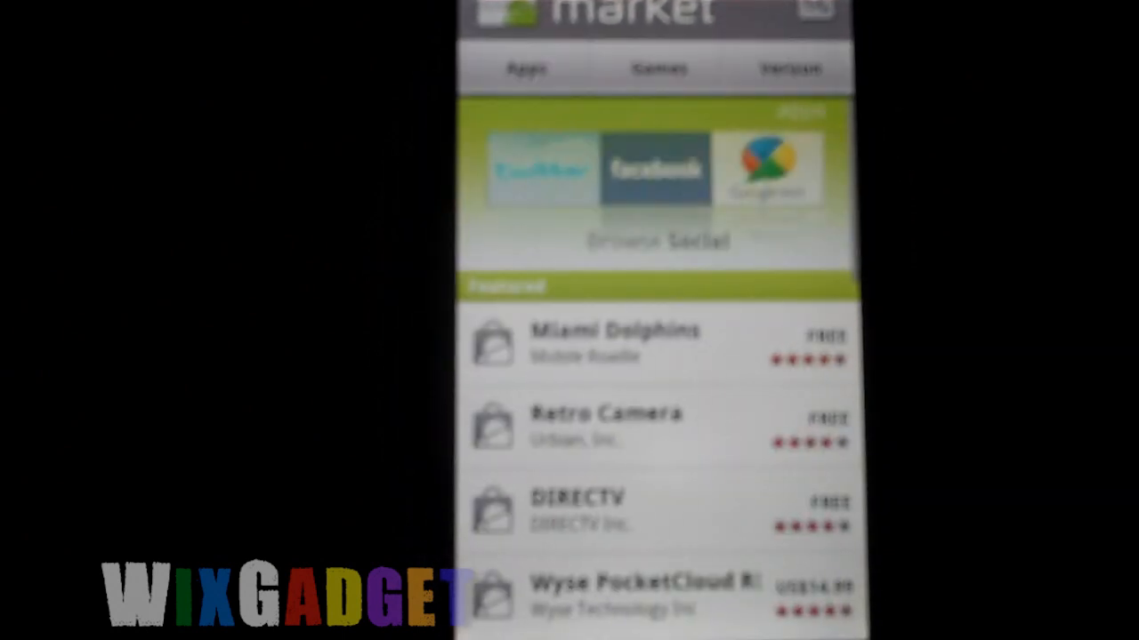
left_click(658, 69)
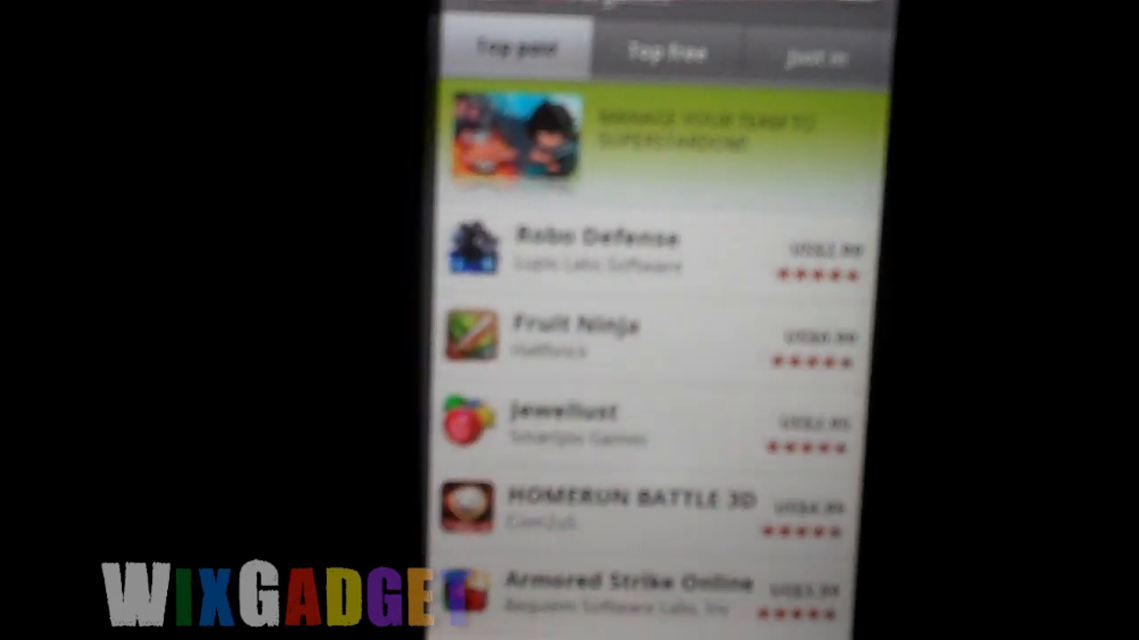
left_click(662, 52)
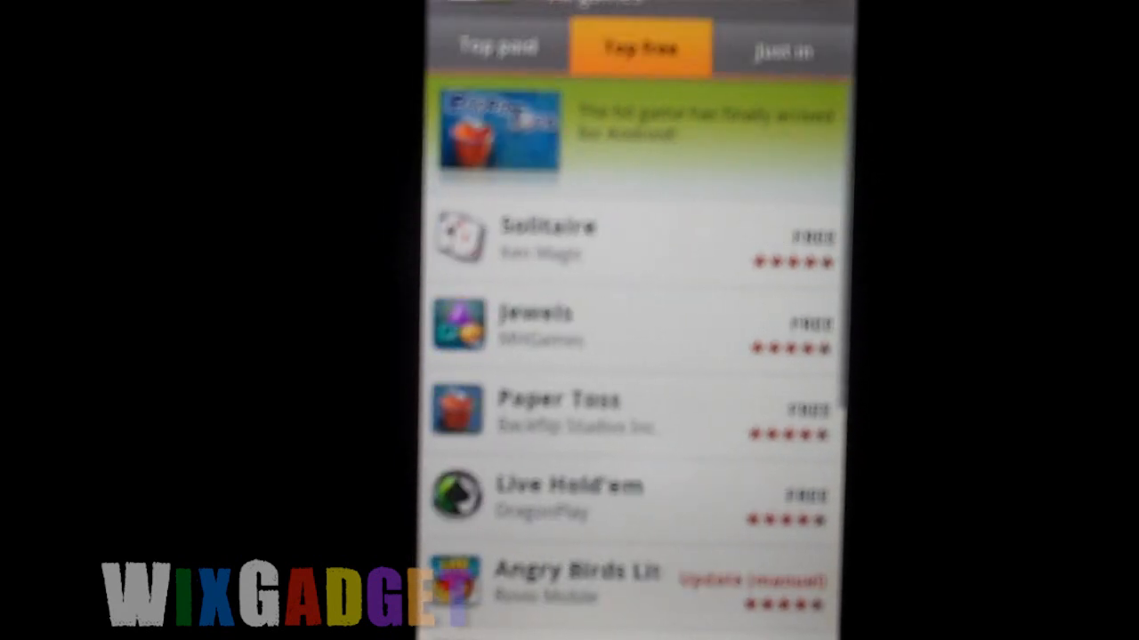
left_click(784, 47)
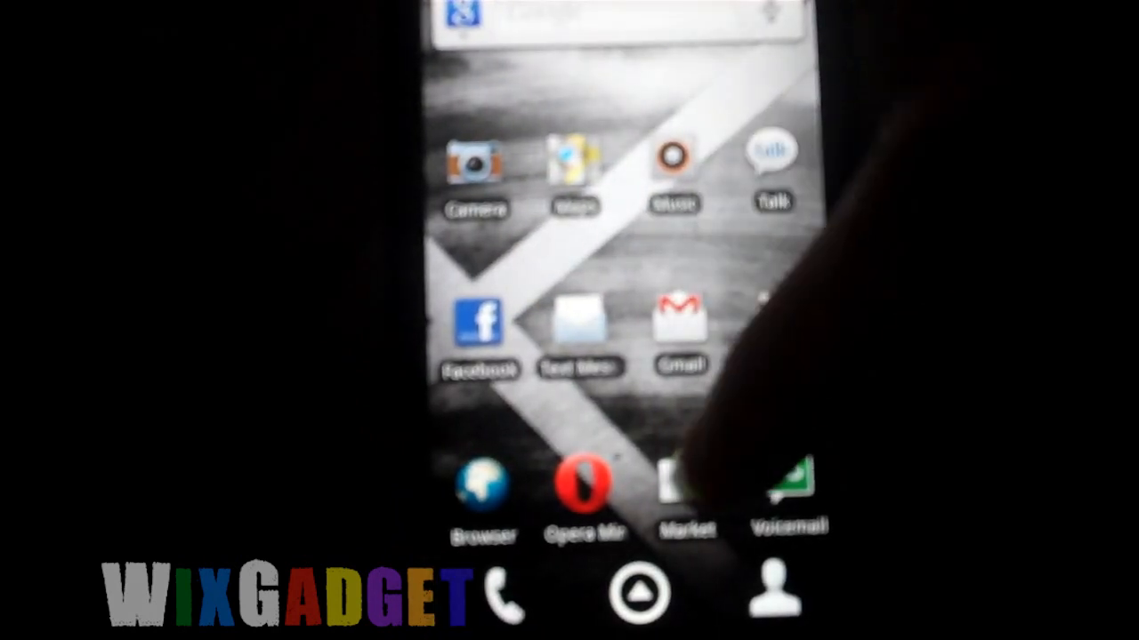
Scroll Market's Downloads list of apps with pending updates above Update all.
left_click(685, 489)
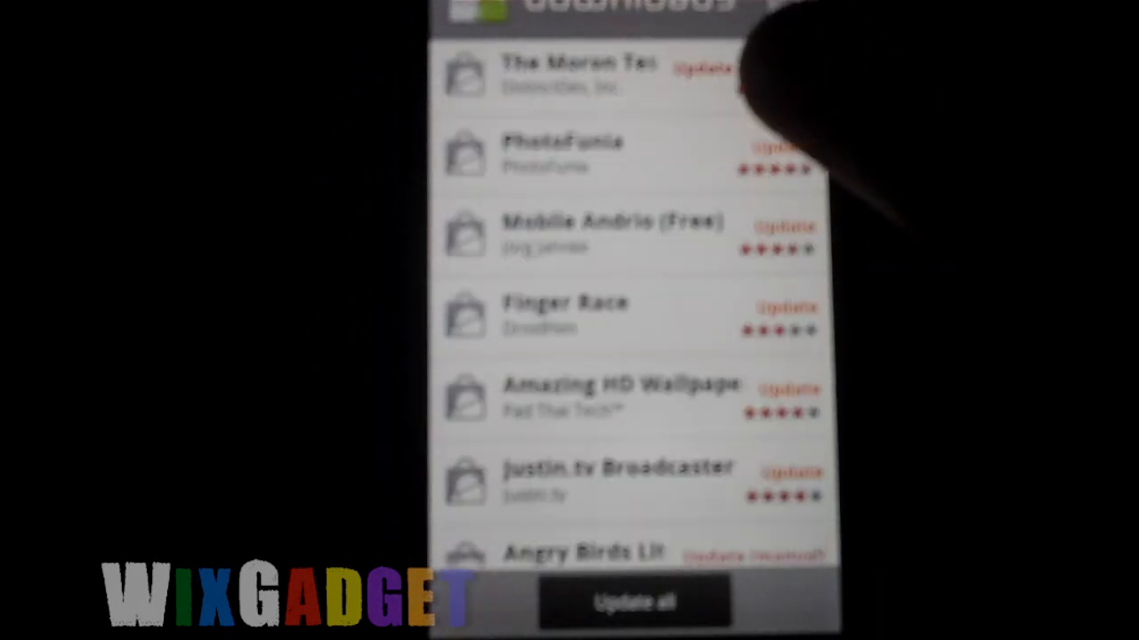
scroll("down", 3)
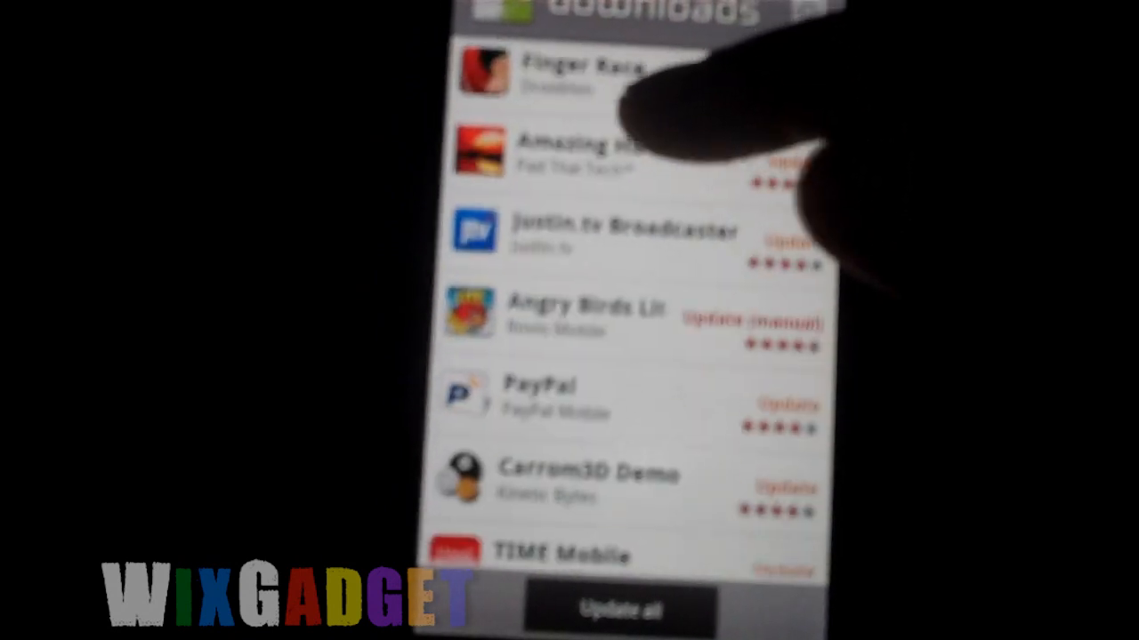
scroll("down", 3)
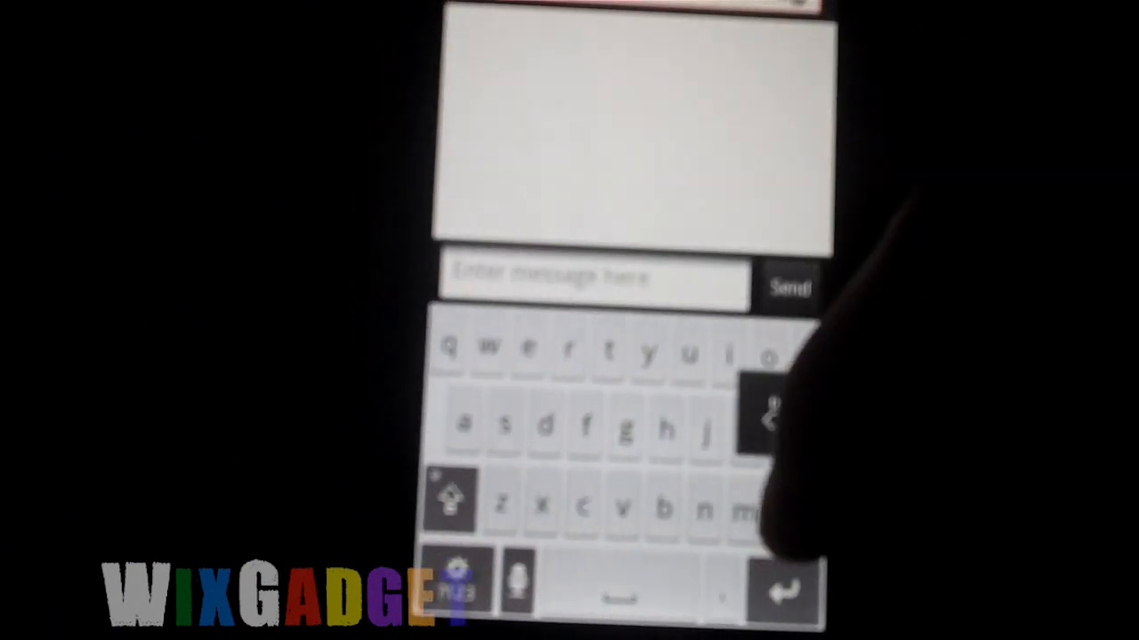
Type text into a new message's compose box with no recipient.
left_click(504, 426)
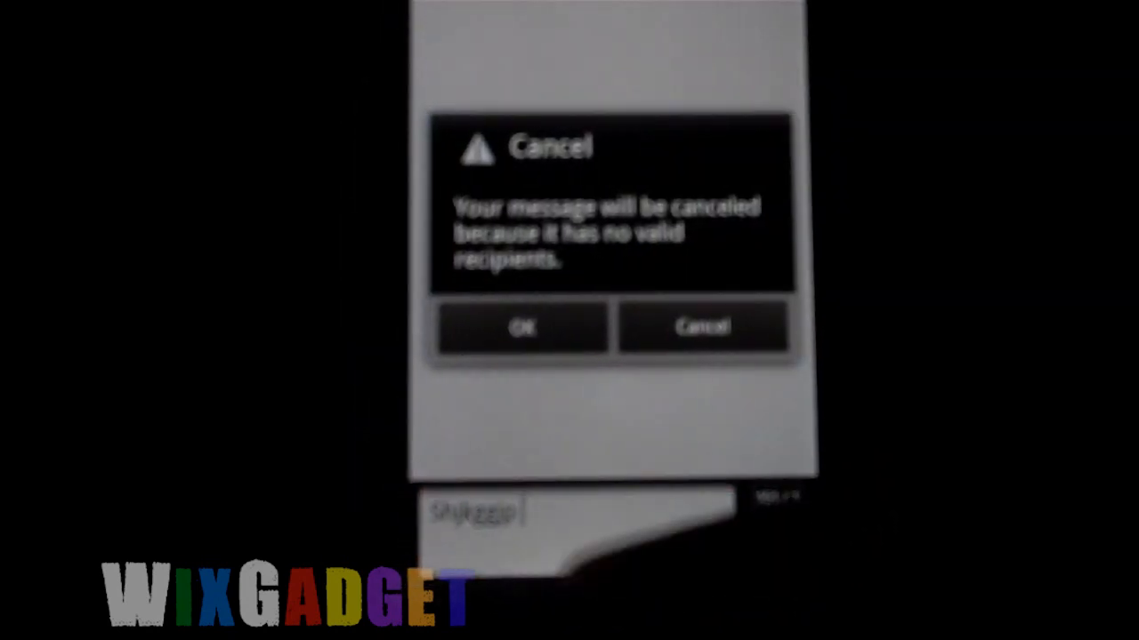
Accept canceling the recipientless message, then launch Browser on the Google page.
left_click(521, 327)
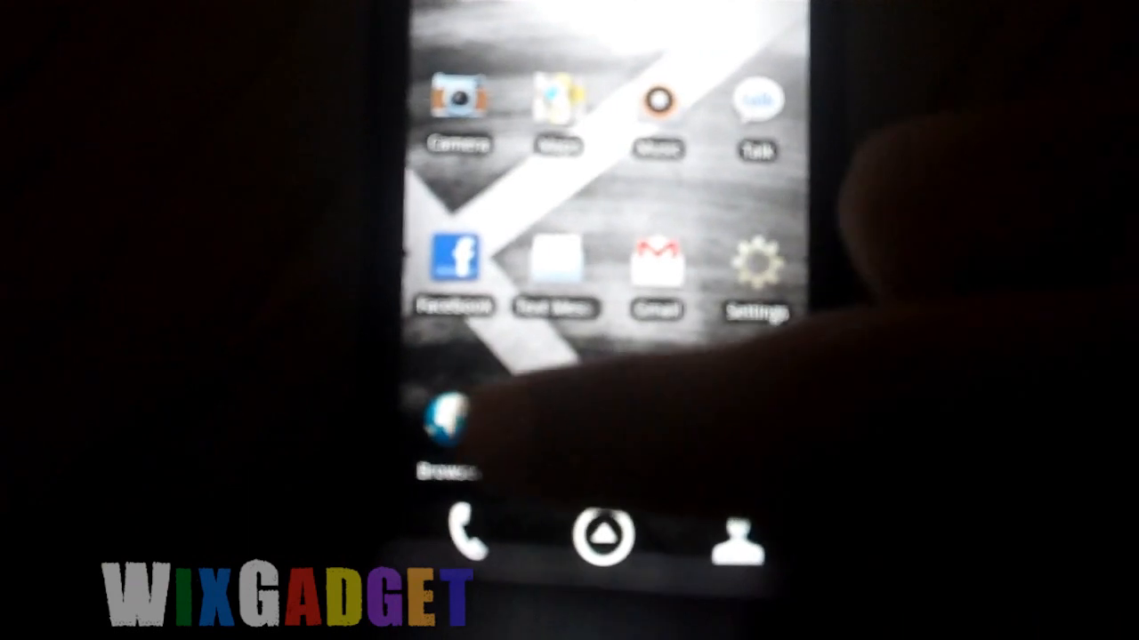
left_click(449, 422)
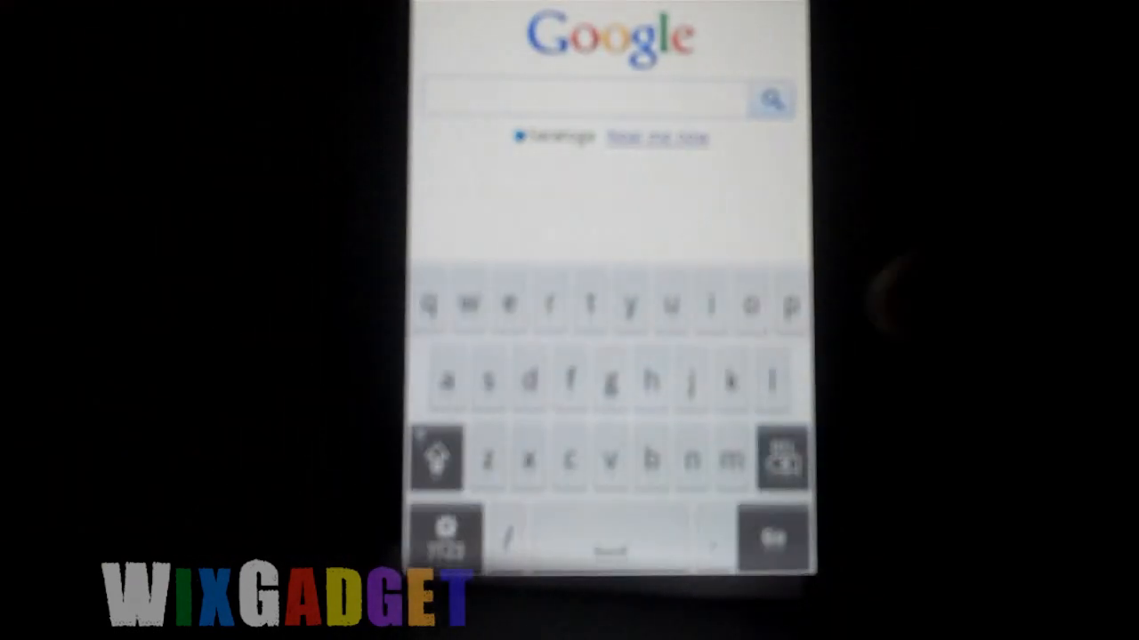